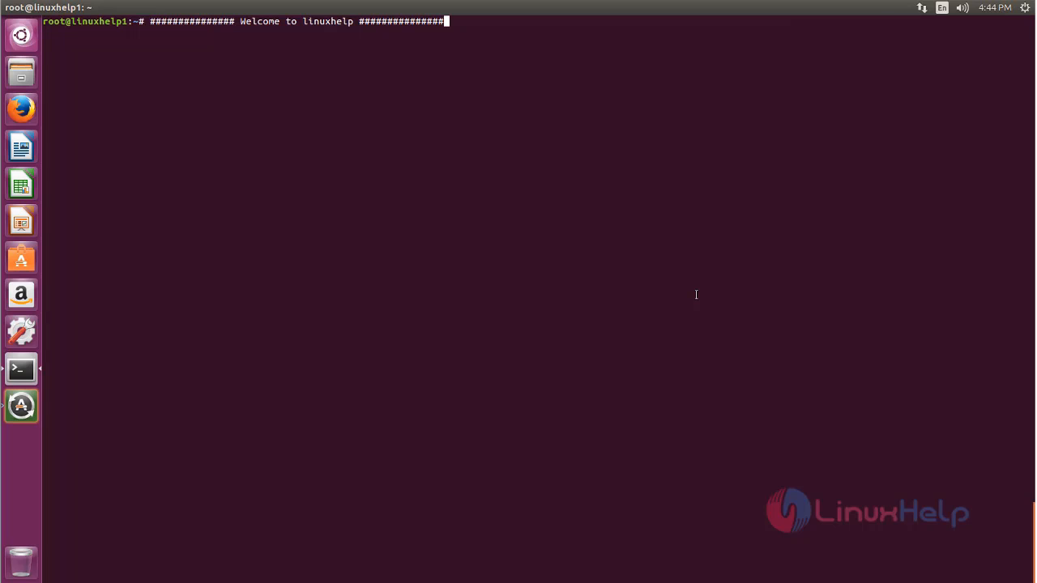
mouse_move(726, 339)
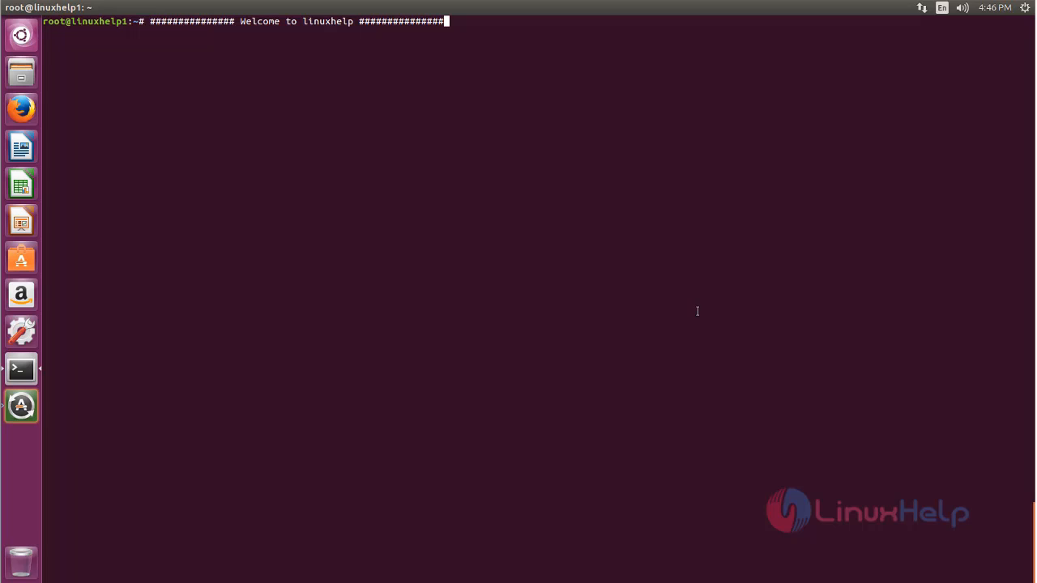
mouse_move(552, 216)
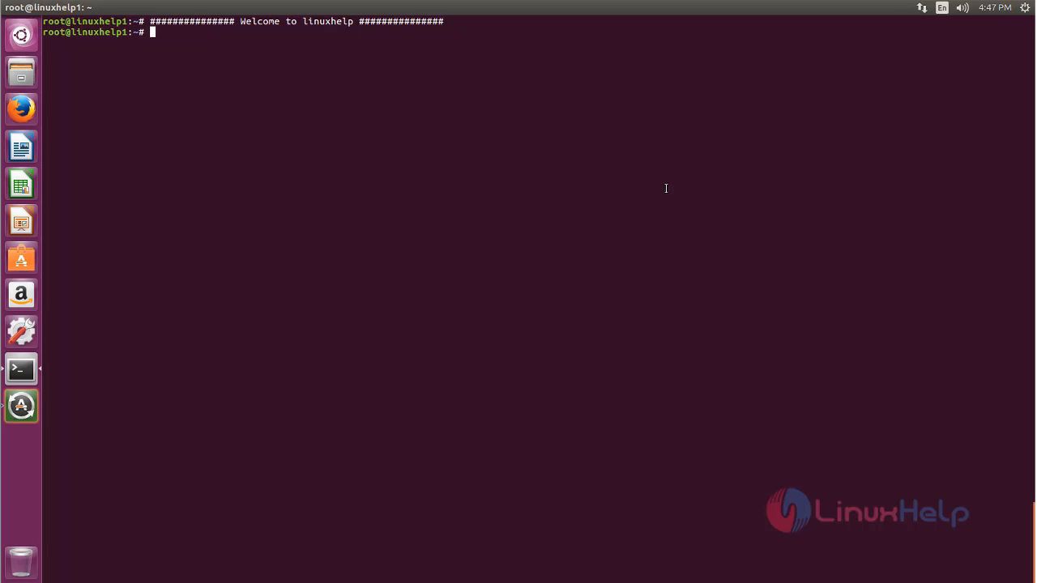
Step: Add the ppa:gerardpuig/ppa repository with add-apt-repository and import its key
type("add-apt-repository ppa:gerardpuig/ppa")
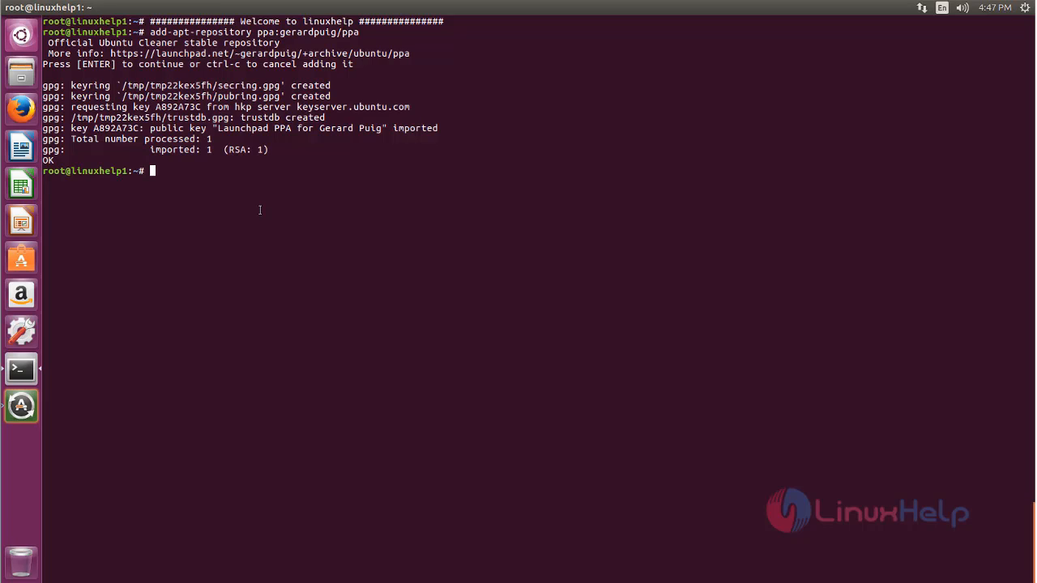
type("apt-get")
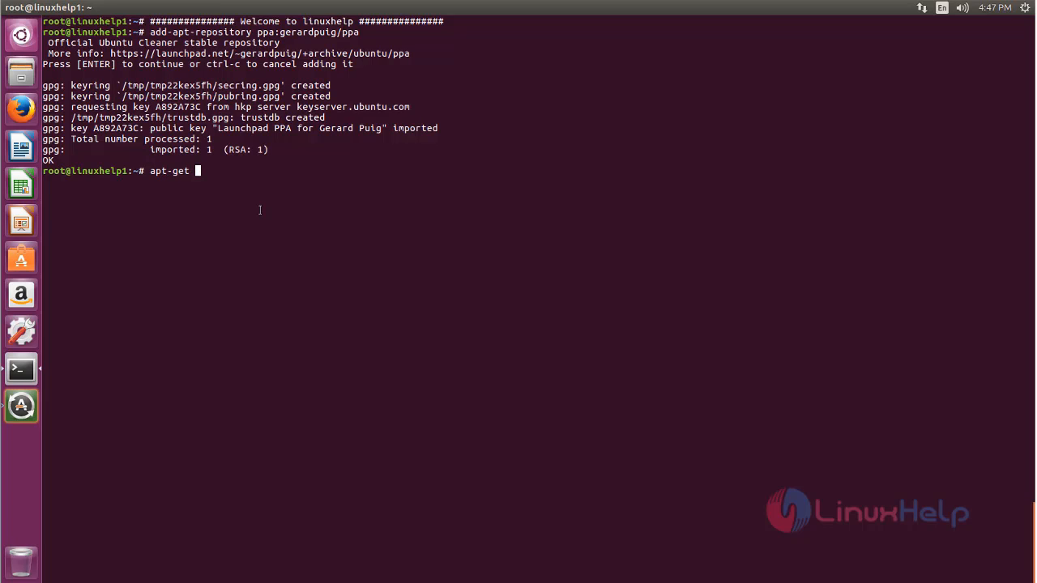
Step: Refresh the package lists with apt-get update to pick up the gerardpuig PPA
type("update")
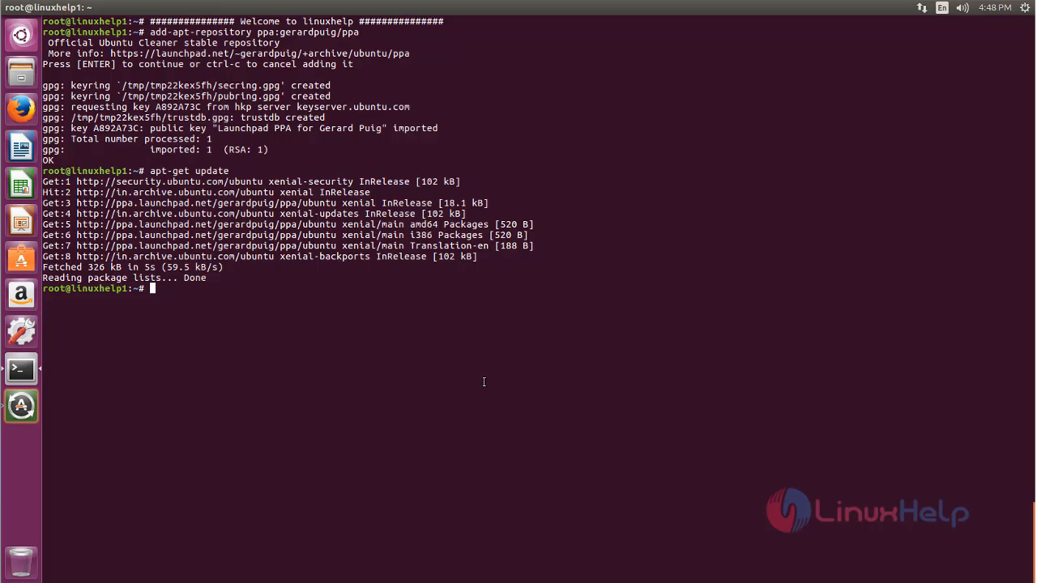
type("apt")
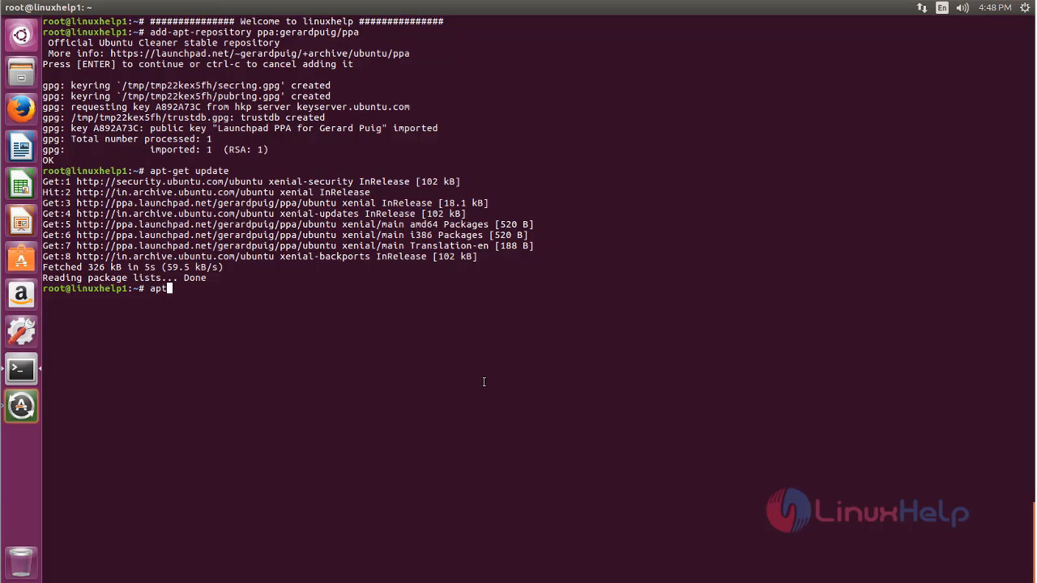
Step: Install the ubuntu-cleaner package via apt-get install and launch Ubuntu Cleaner
type("-get")
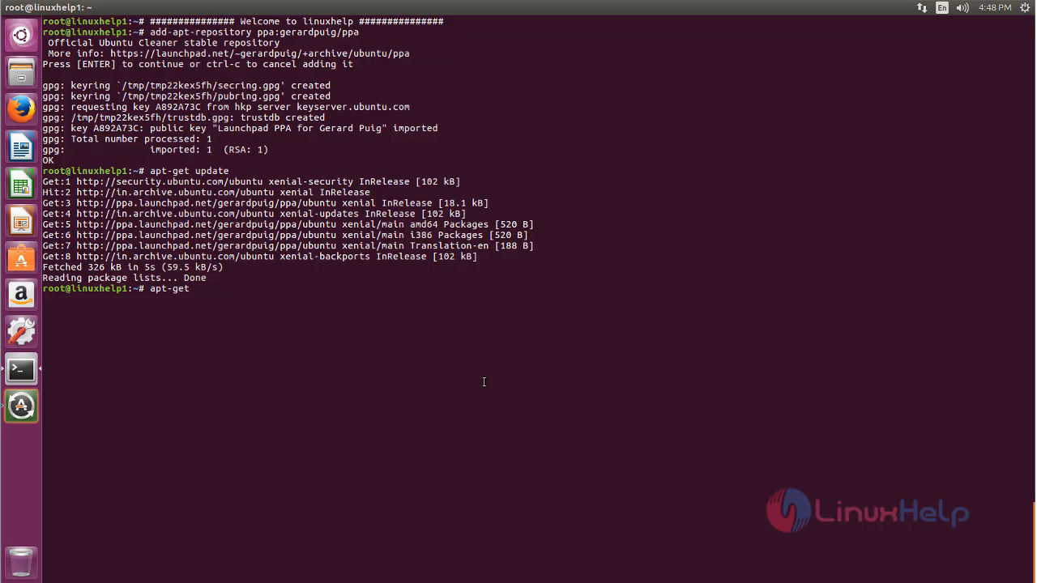
type("install")
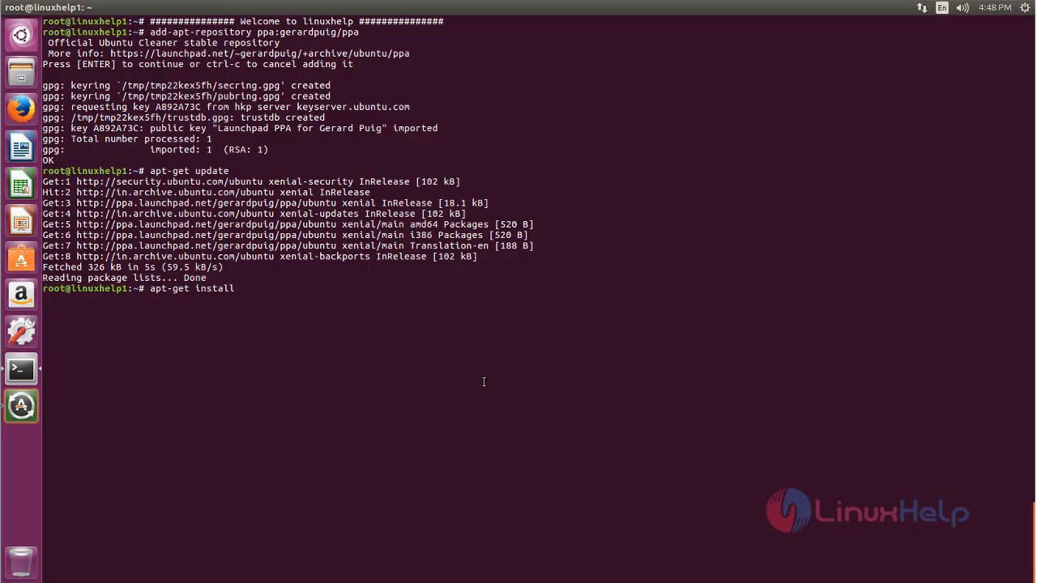
type("ubuntu")
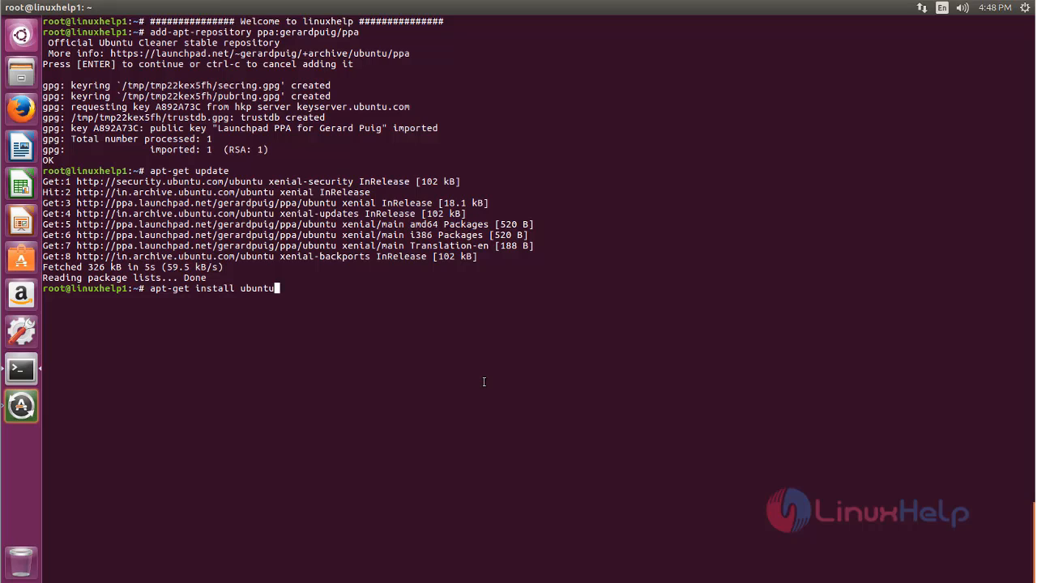
type("-clea")
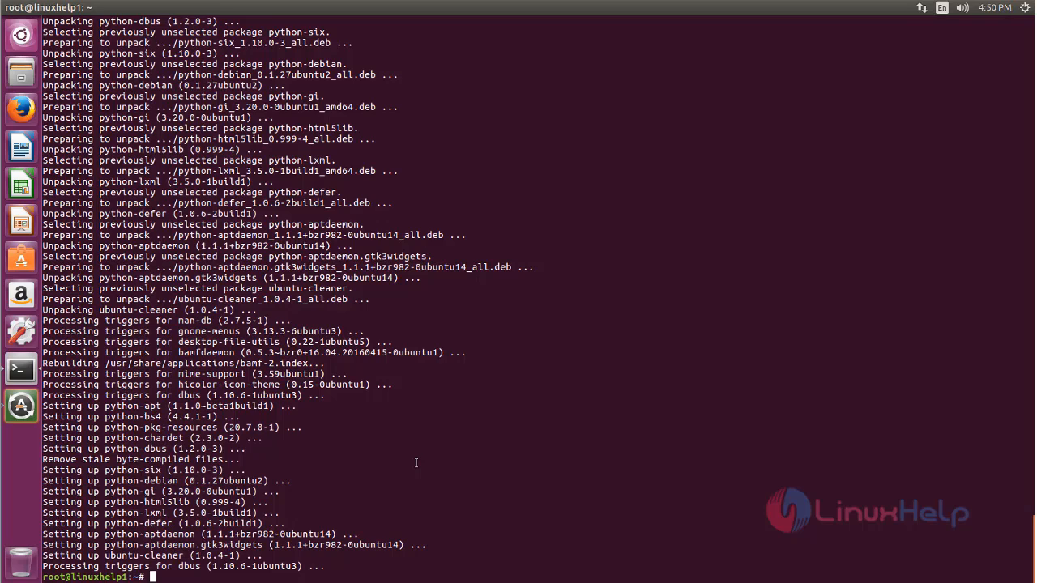
type("ubuntu-cleaner")
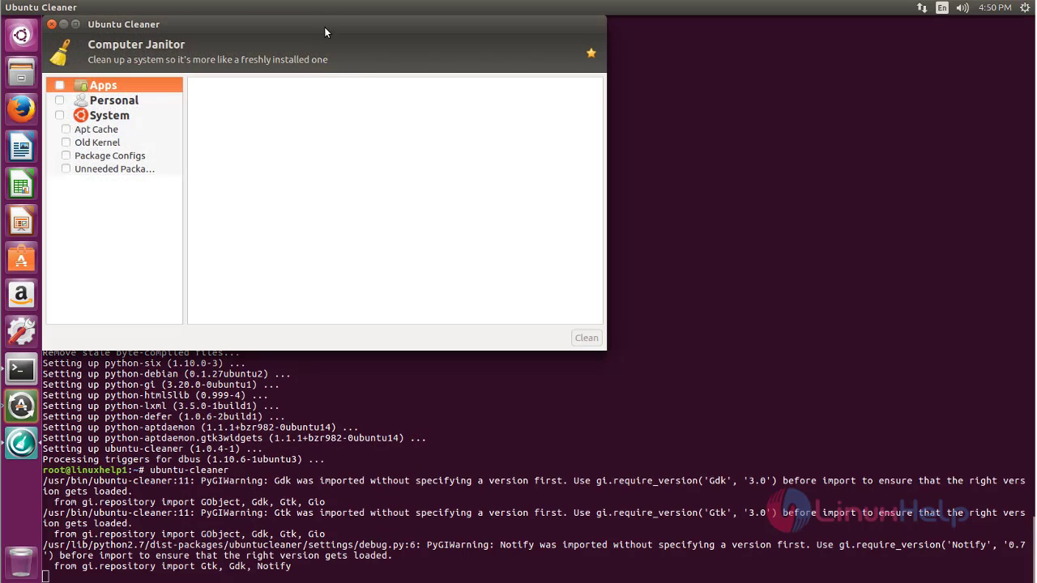
mouse_move(328, 22)
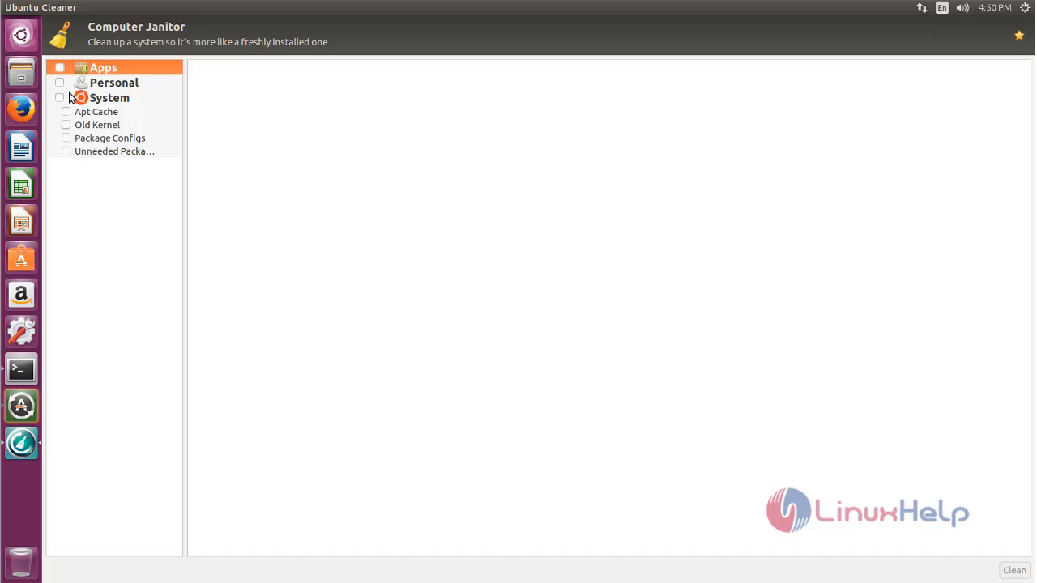
Step: Tick Apps, Personal and System, and mark the 180-item, 224 MB Apt Cache
left_click(59, 67)
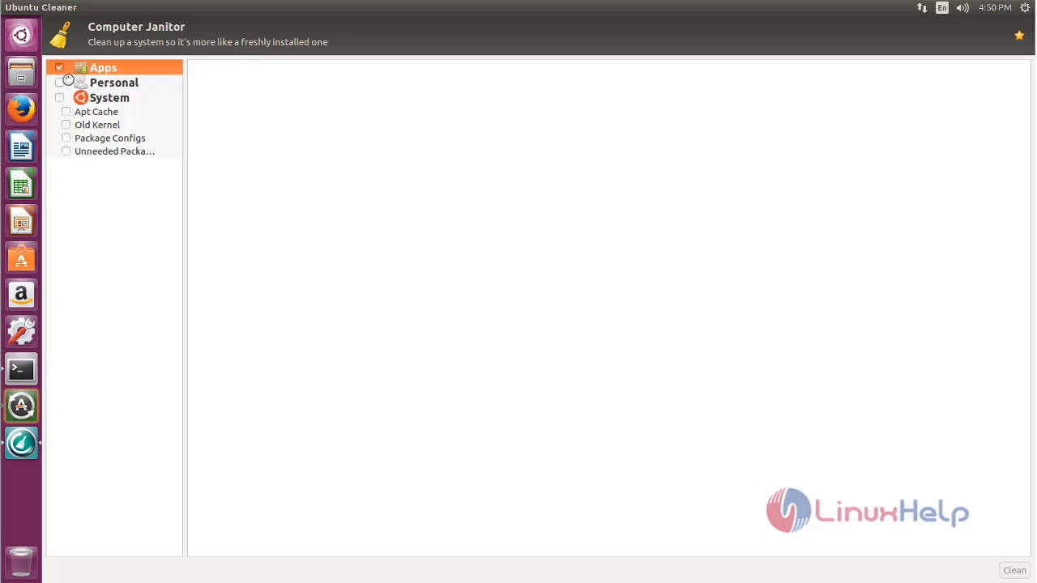
left_click(59, 111)
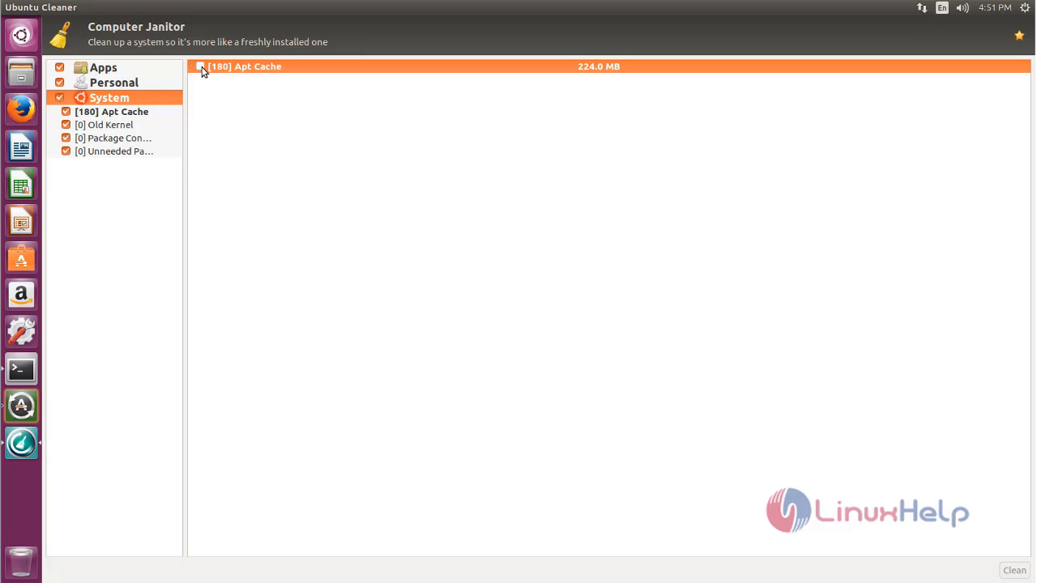
left_click(199, 67)
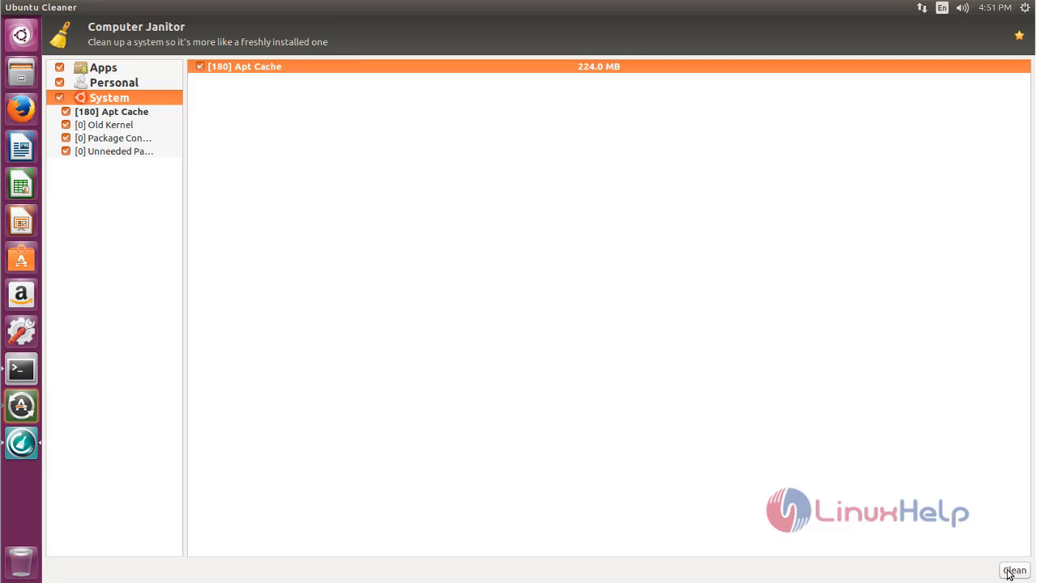
Step: Clean the marked 224 MB Apt Cache, leaving zero items to clean
left_click(1015, 570)
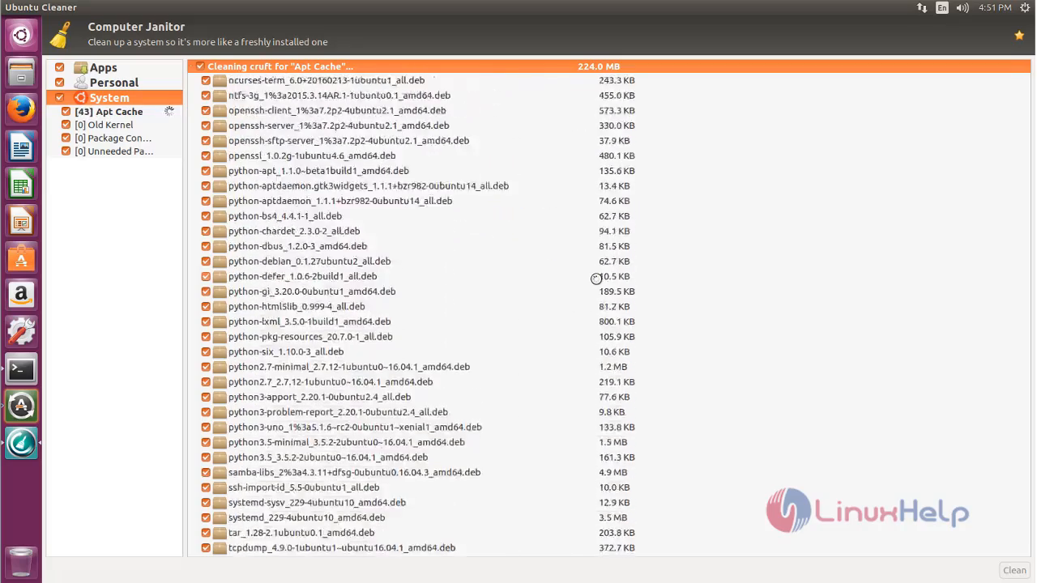
left_click(108, 124)
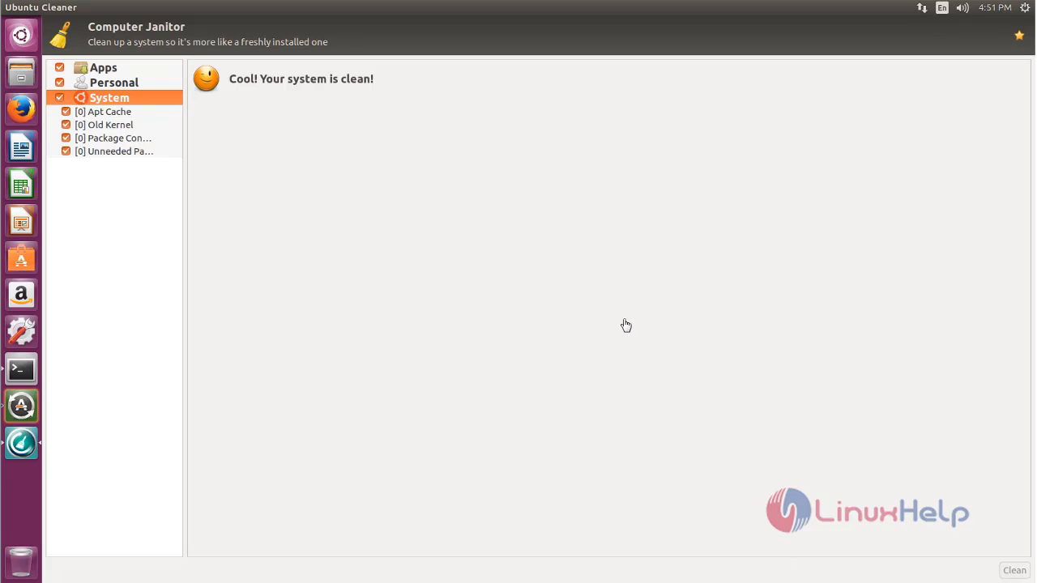
mouse_move(232, 135)
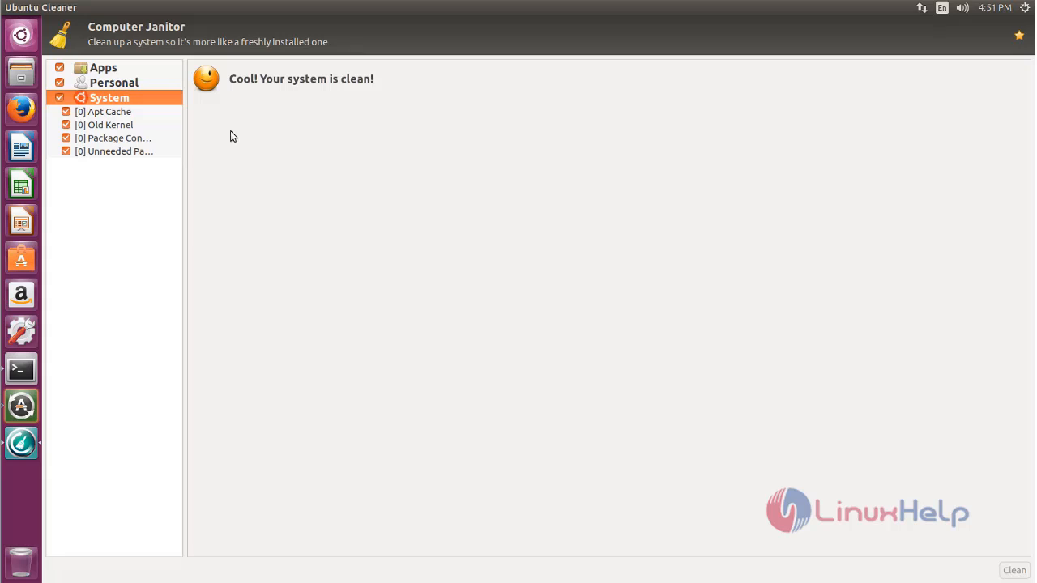
mouse_move(227, 114)
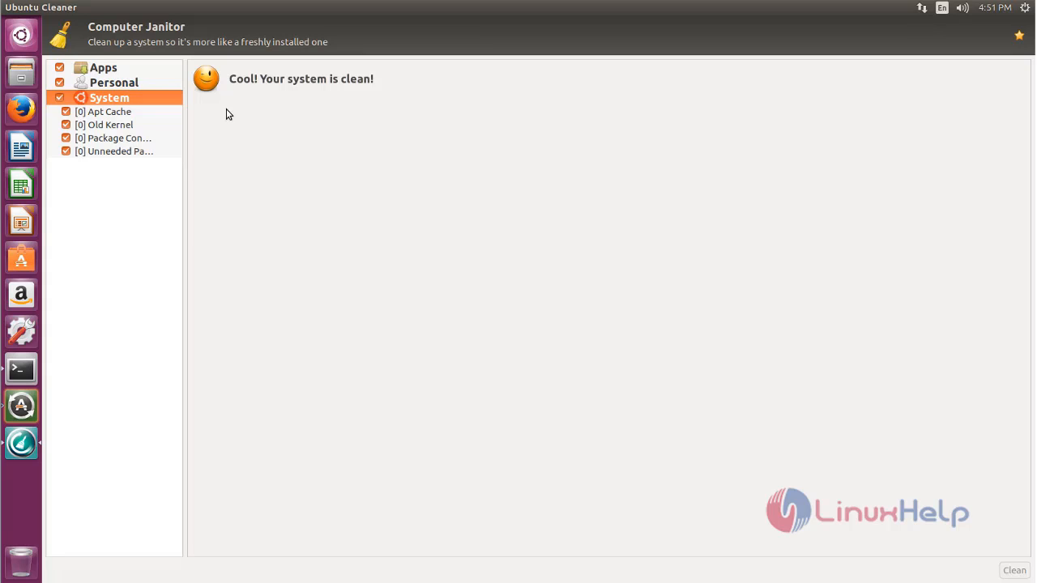
mouse_move(468, 192)
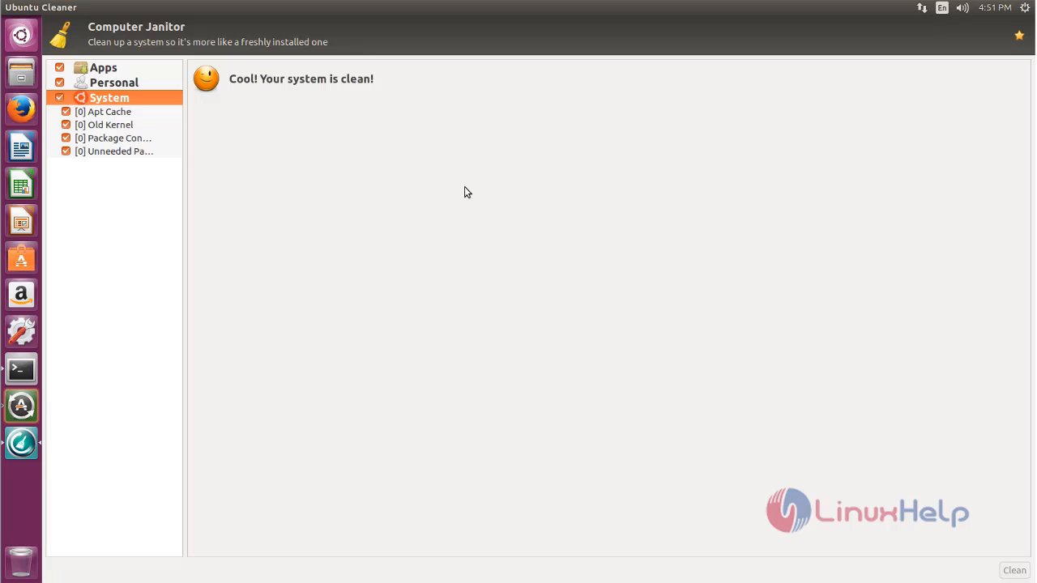
mouse_move(459, 251)
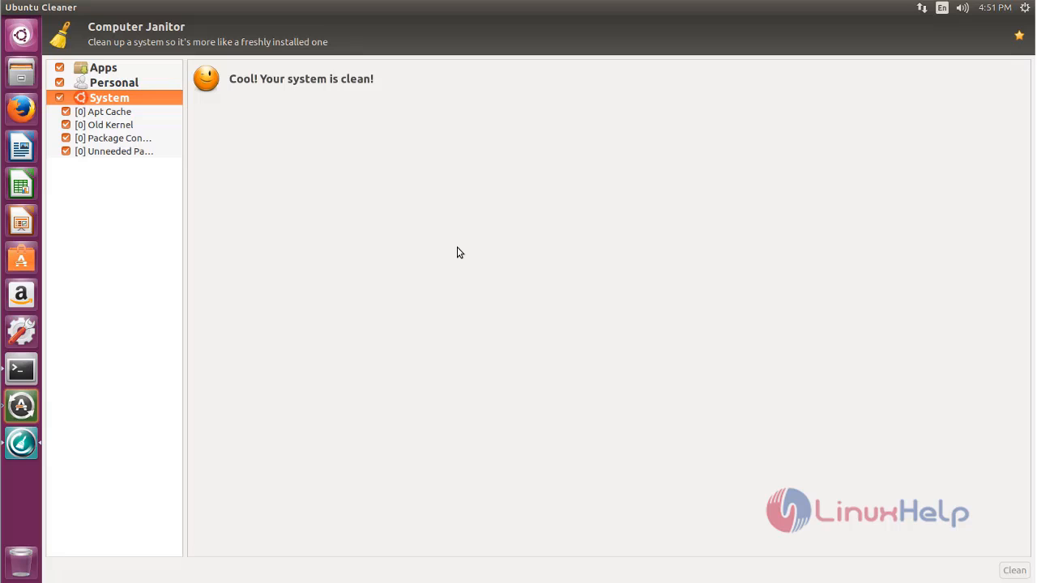
mouse_move(496, 253)
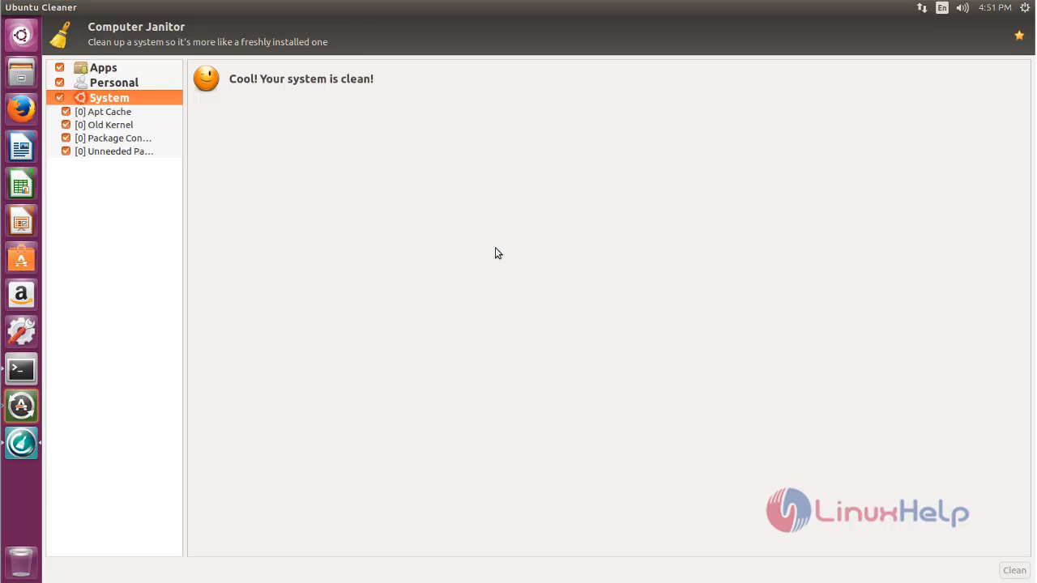